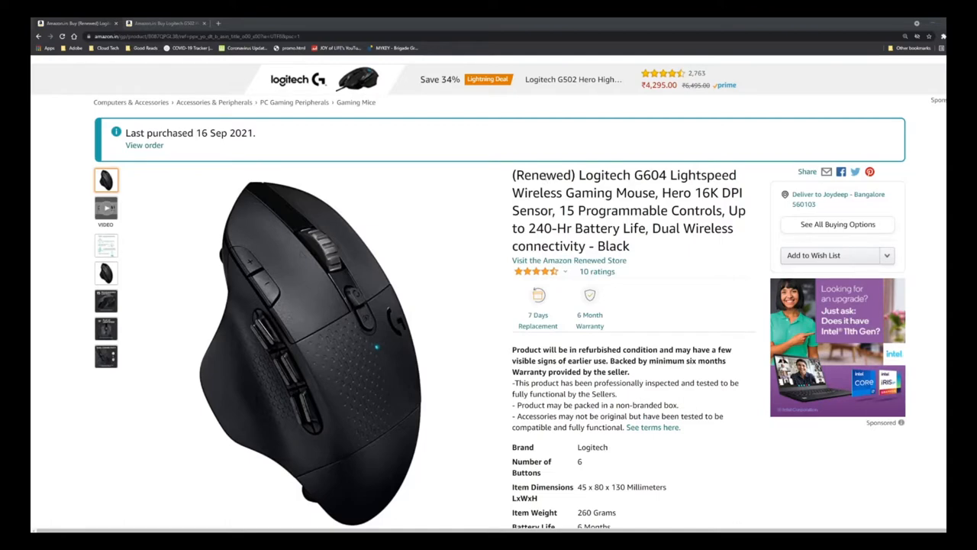
Switch to the Logitech G502 Hero wired gaming mouse product page.
{"action": "double_click", "coordinate": [543, 174]}
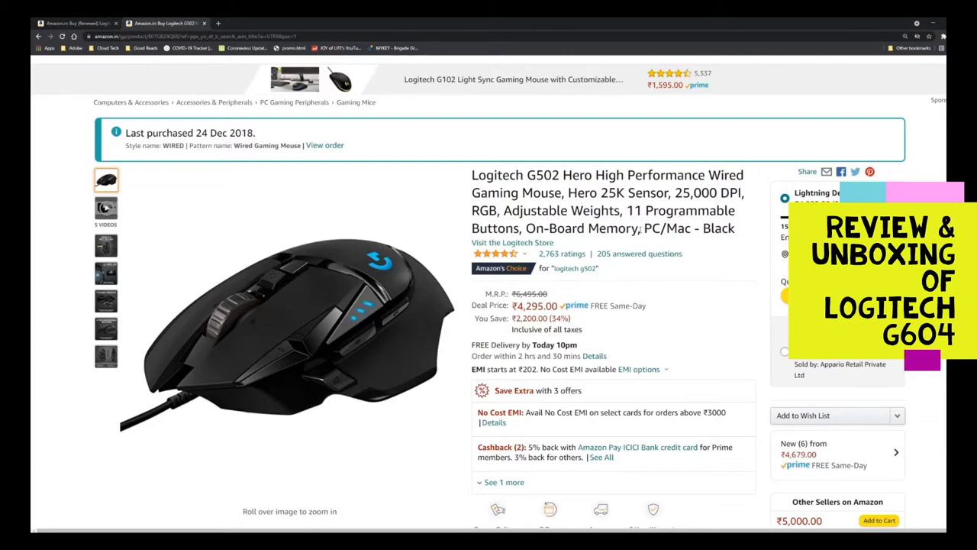
{"action": "left_click", "coordinate": [77, 23]}
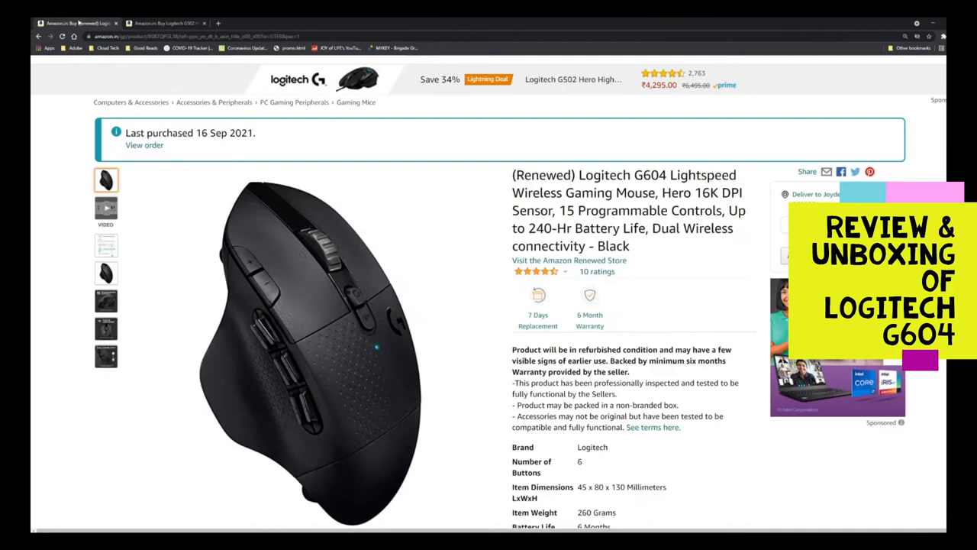
{"action": "left_click", "coordinate": [165, 23]}
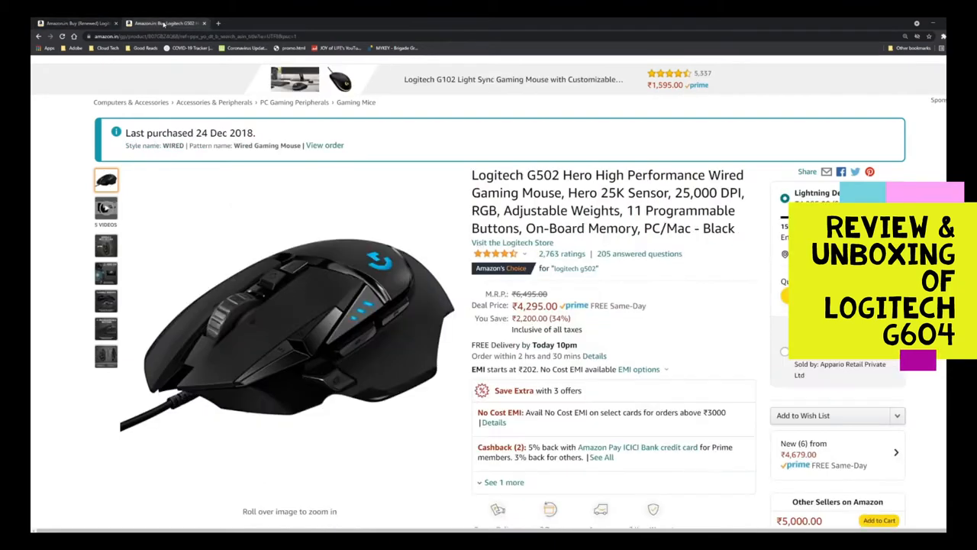
{"action": "left_click", "coordinate": [76, 23]}
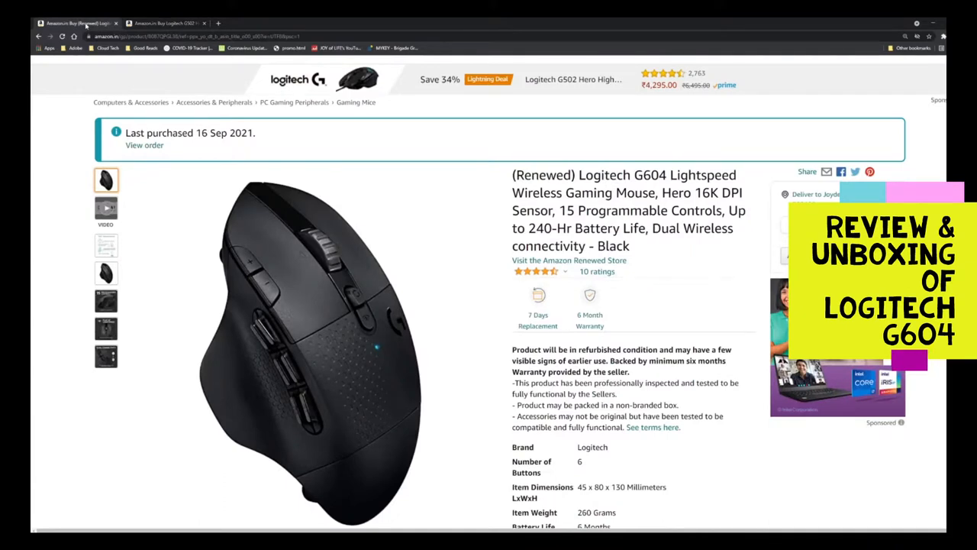
{"action": "left_click", "coordinate": [165, 23]}
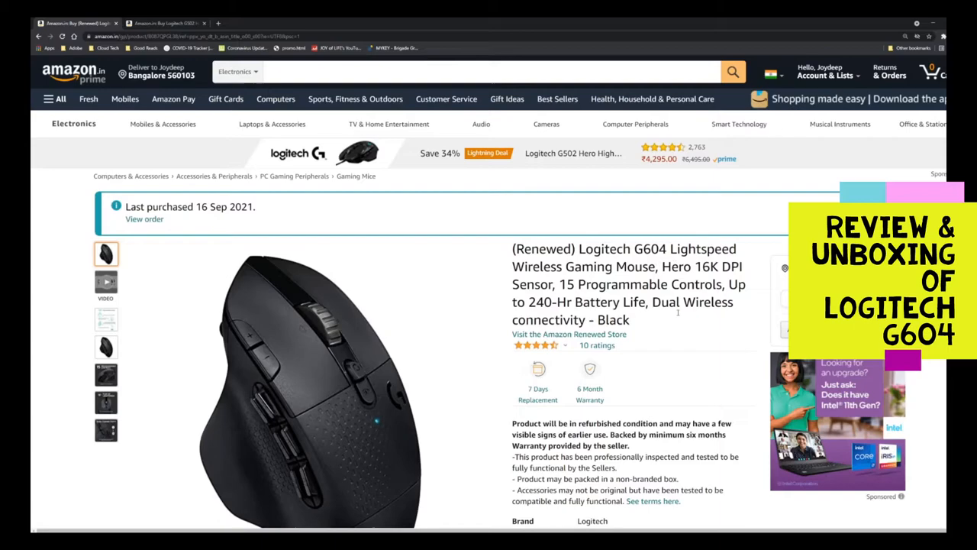
{"action": "scroll", "scroll_direction": "down", "scroll_amount": 3}
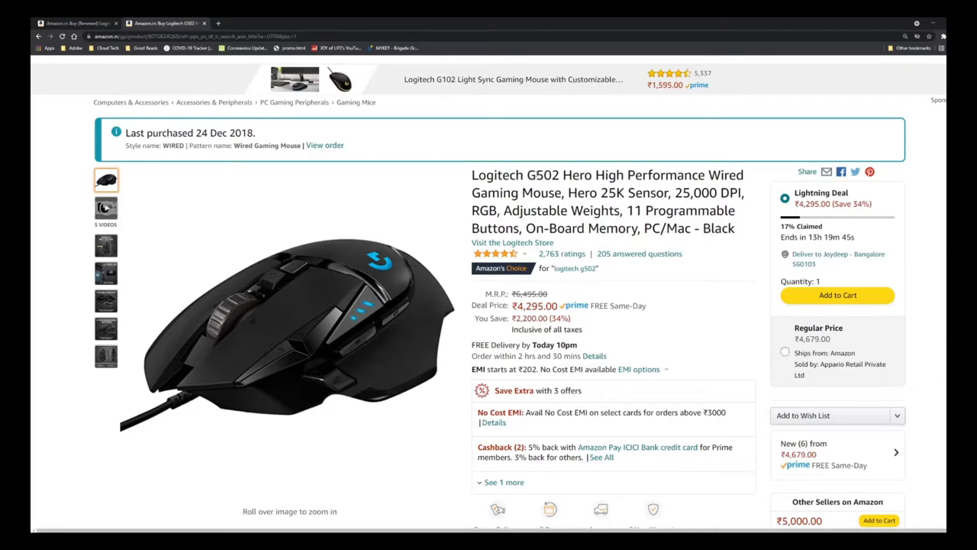
Select the WIRELESS style of the G502, showing its ₹11,995 price.
{"action": "scroll", "scroll_direction": "down", "scroll_amount": 3}
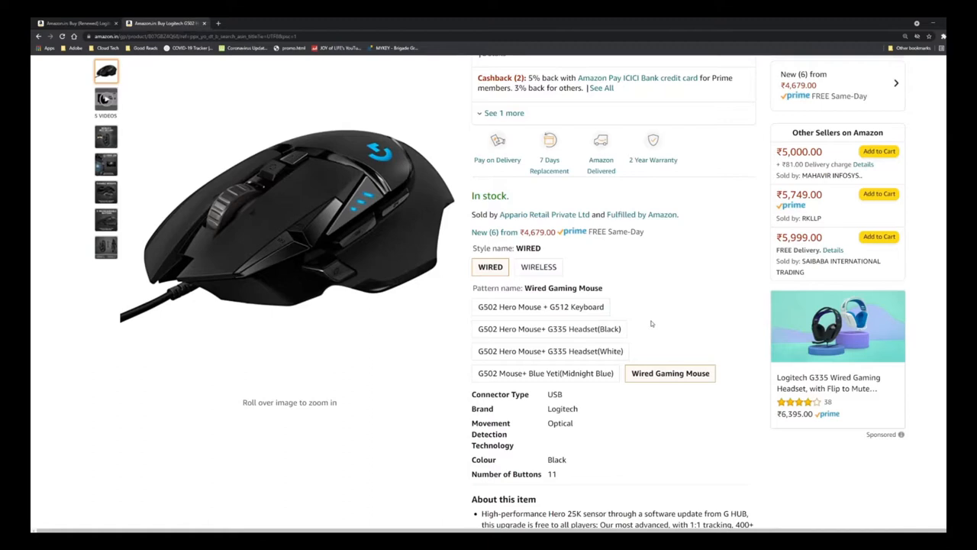
{"action": "left_click", "coordinate": [538, 266]}
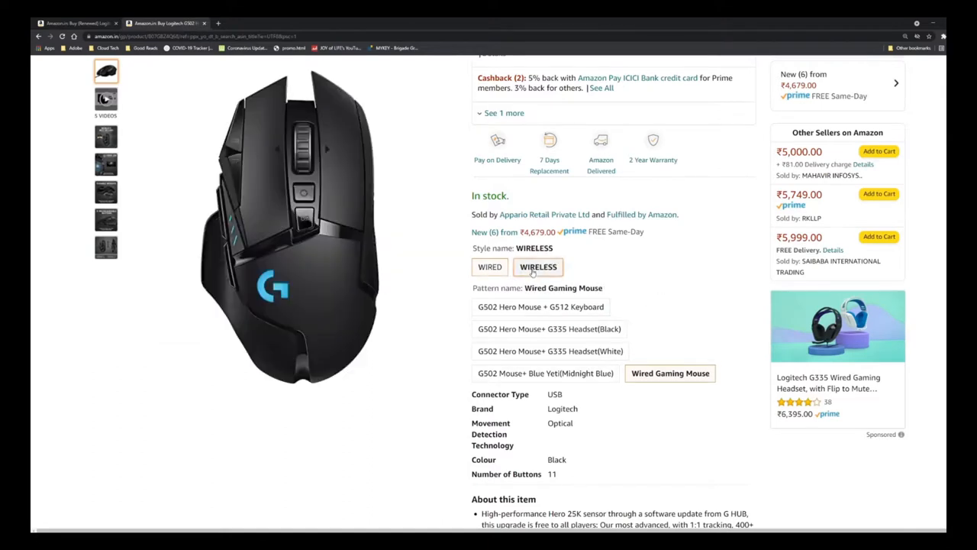
{"action": "left_click", "coordinate": [537, 265]}
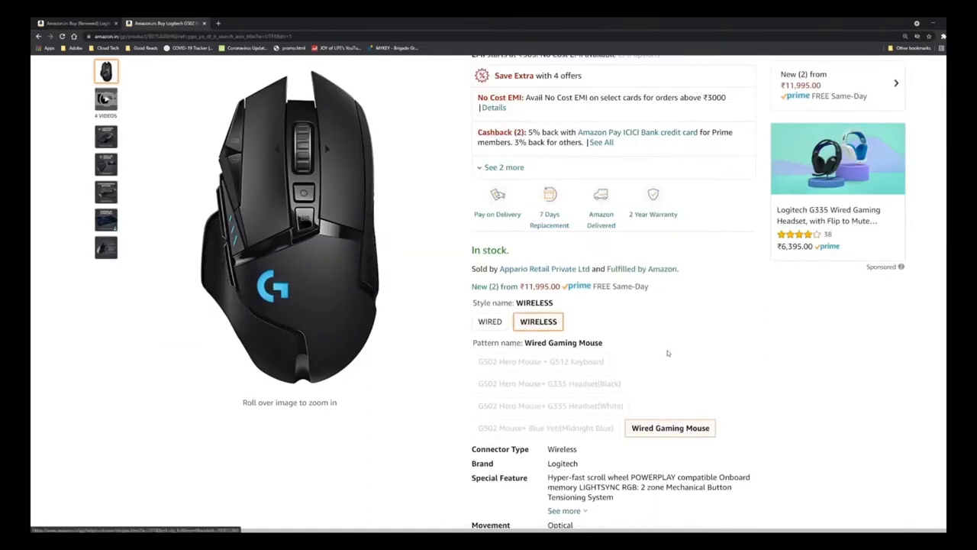